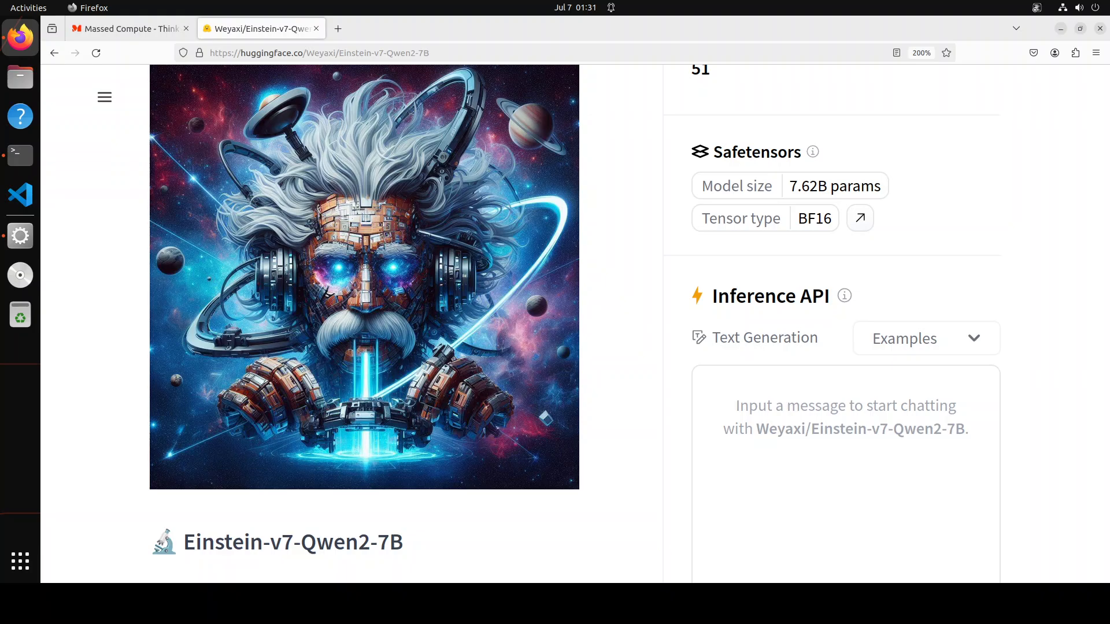
mouse_move(19, 275)
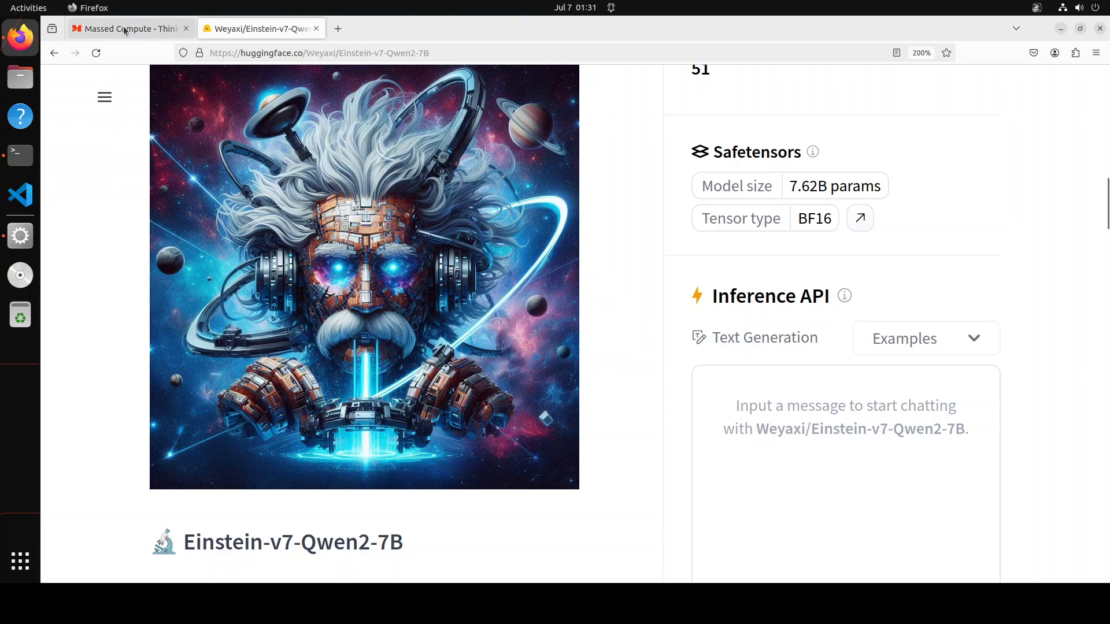
Search LM Studio for einstein-v7 and browse bartowski's Einstein-v7-Qwen2-7B-GGUF file list
click(127, 28)
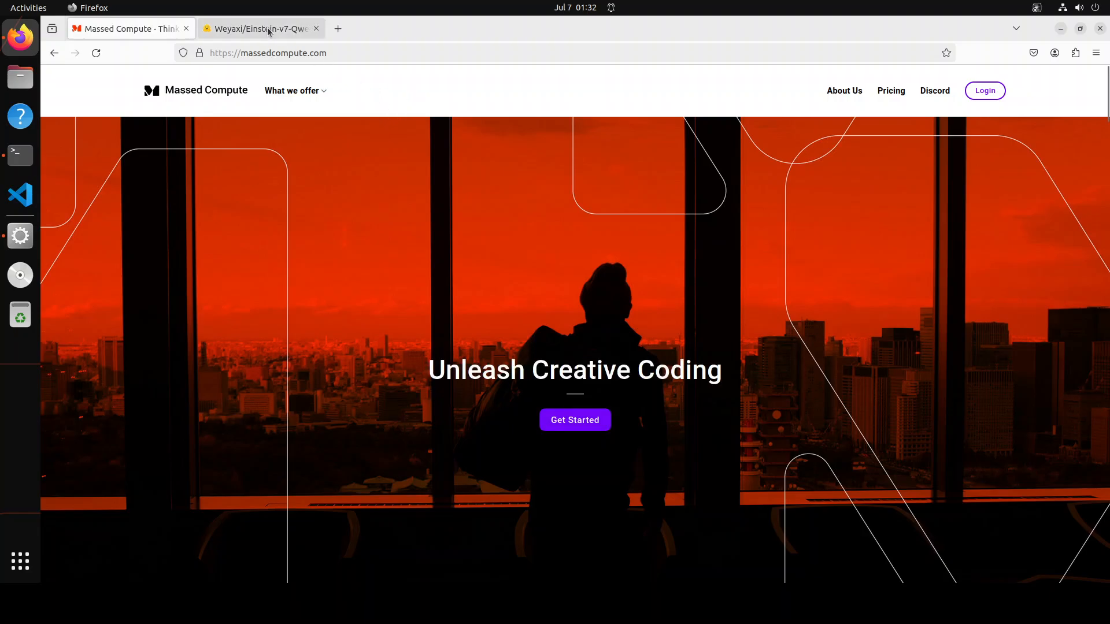
click(259, 29)
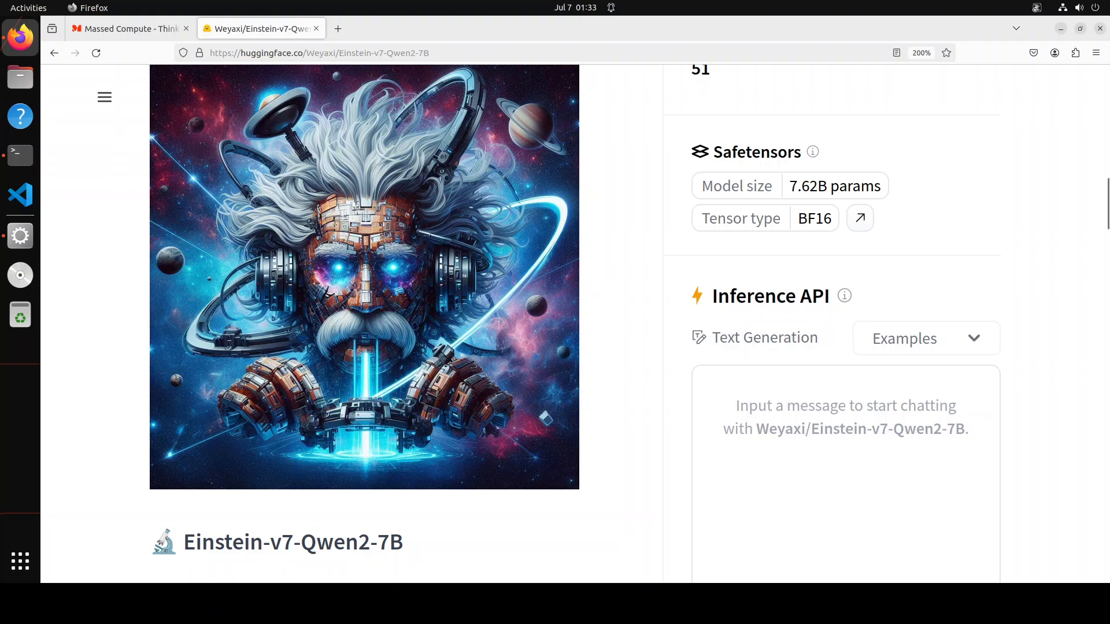
click(20, 236)
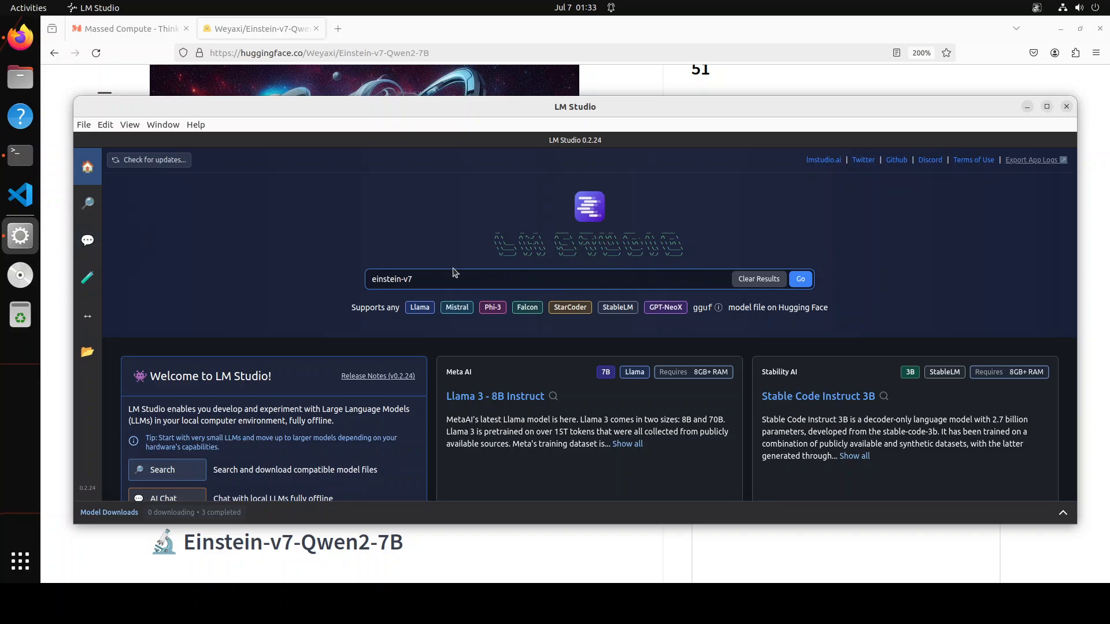
click(799, 278)
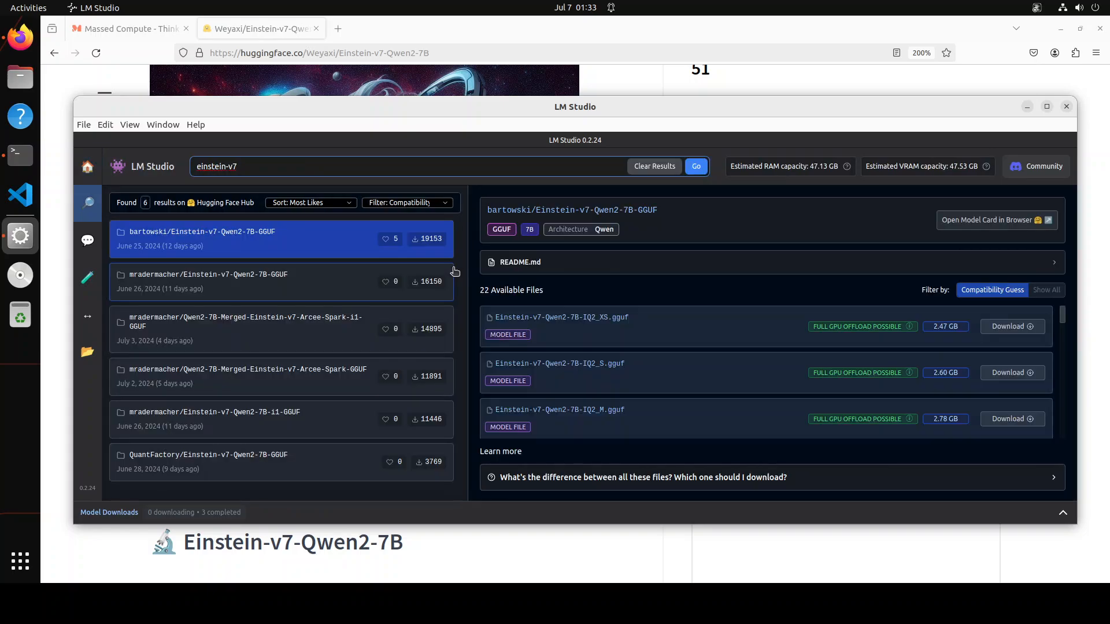
mouse_move(479, 282)
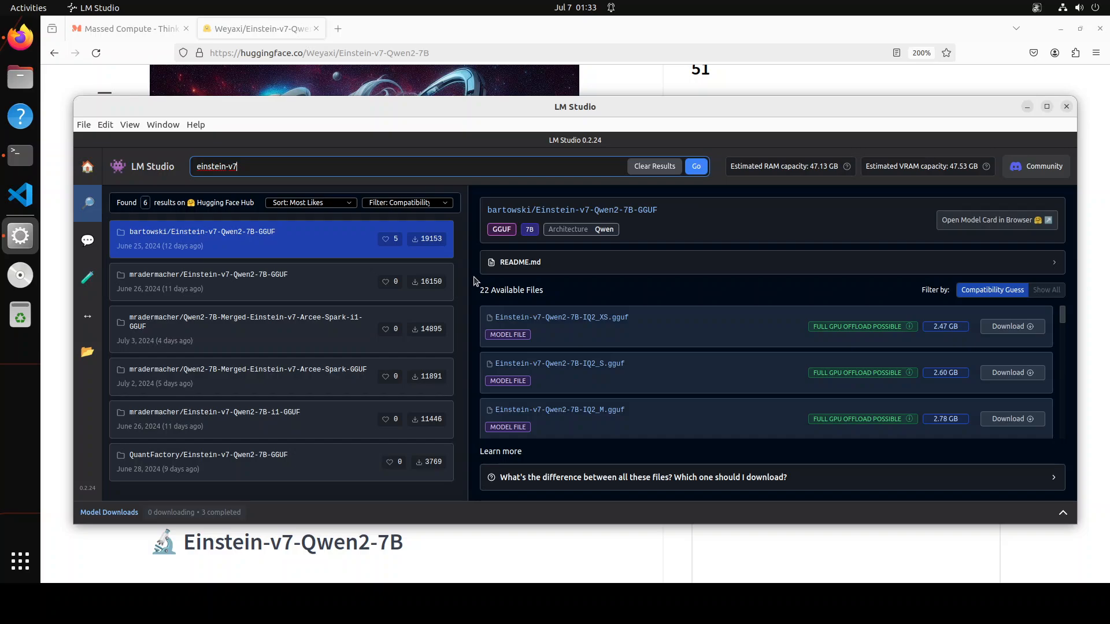
scroll(down, 3)
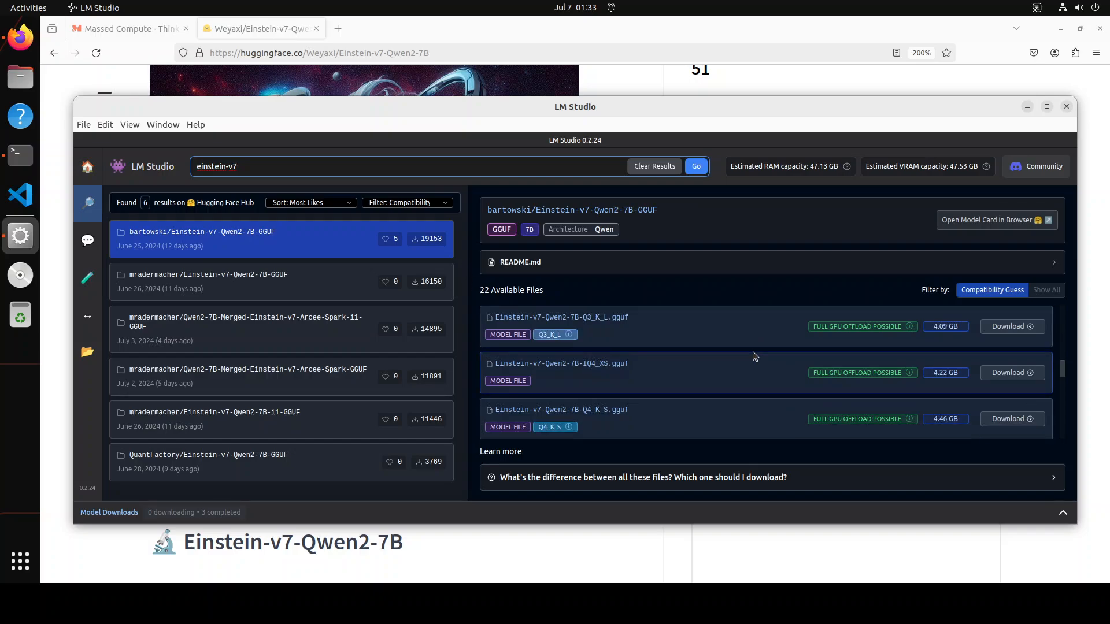
scroll(down, 3)
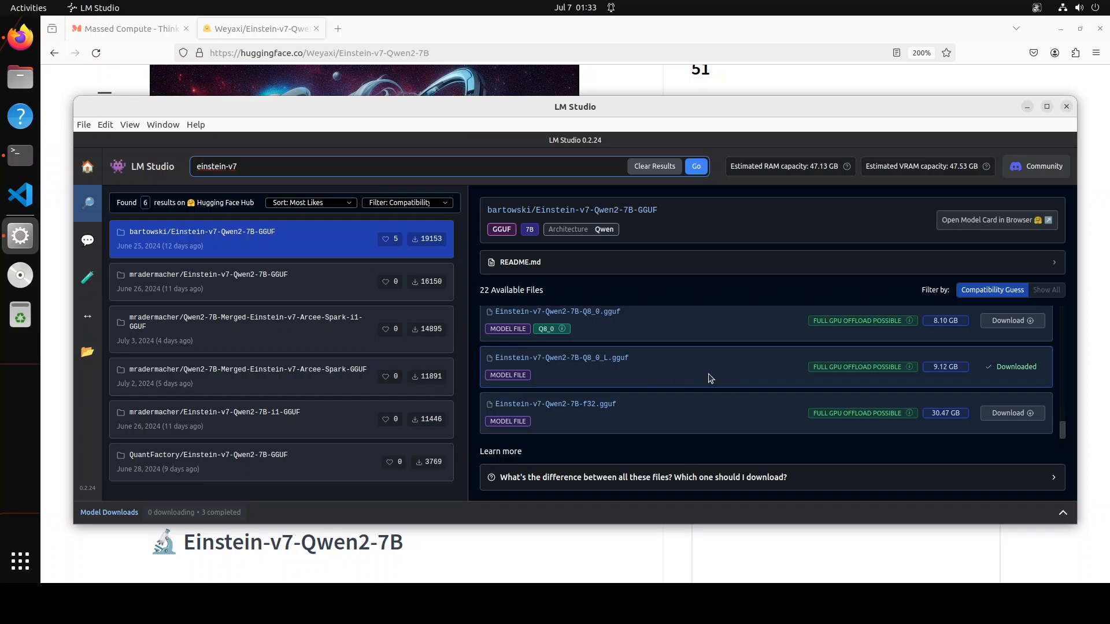
mouse_move(87, 347)
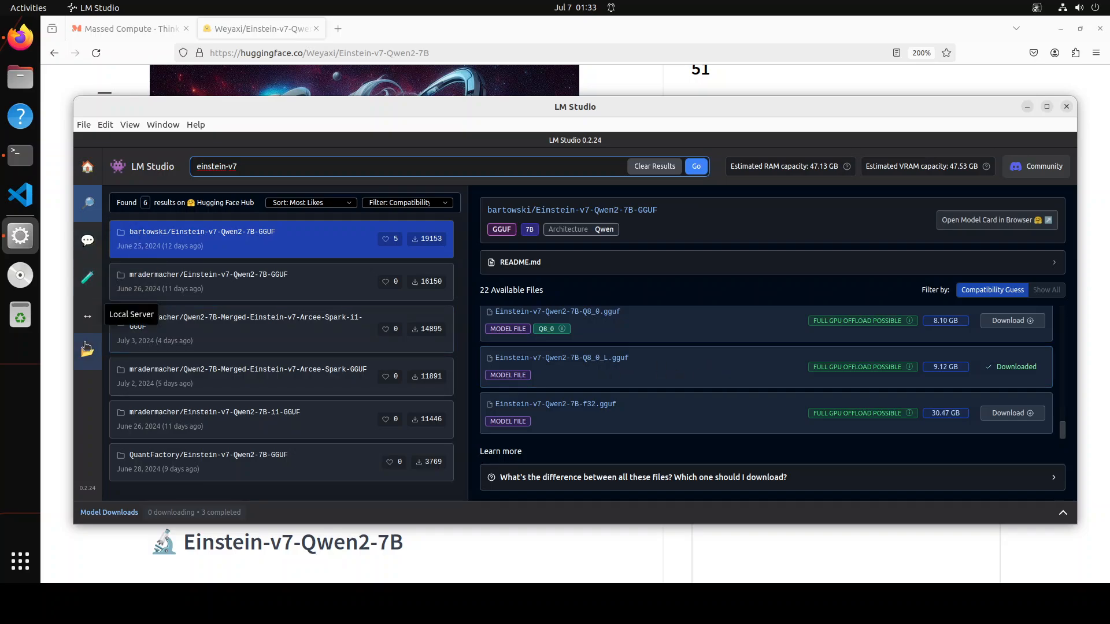
Load the bartowski Einstein v7 Qwen2 7B Q8_0 model into the AI Chat
click(87, 352)
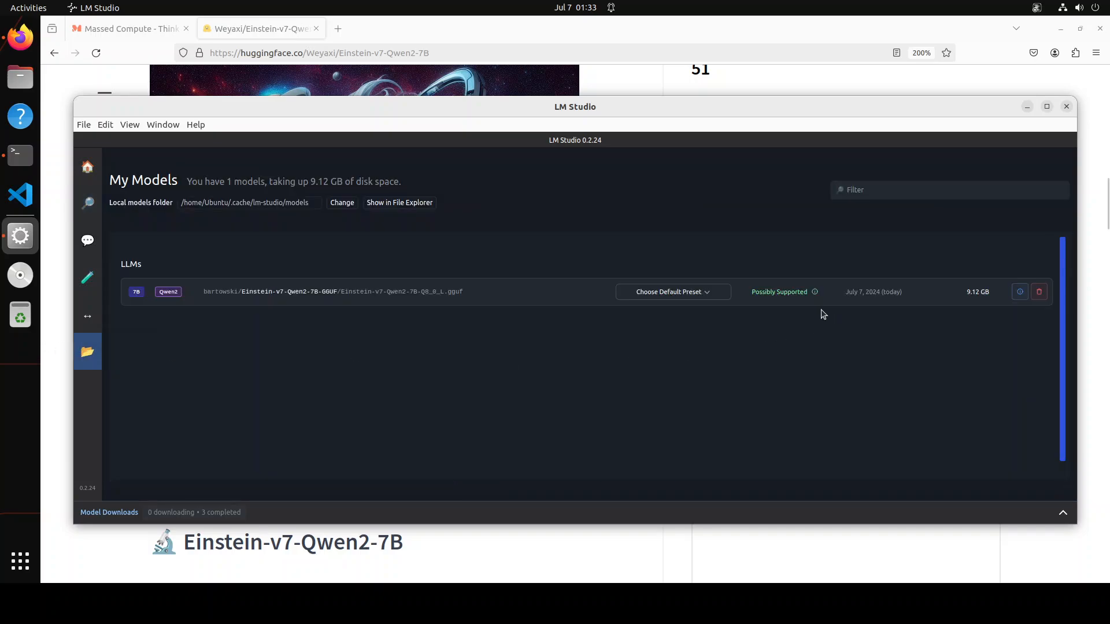
mouse_move(1017, 315)
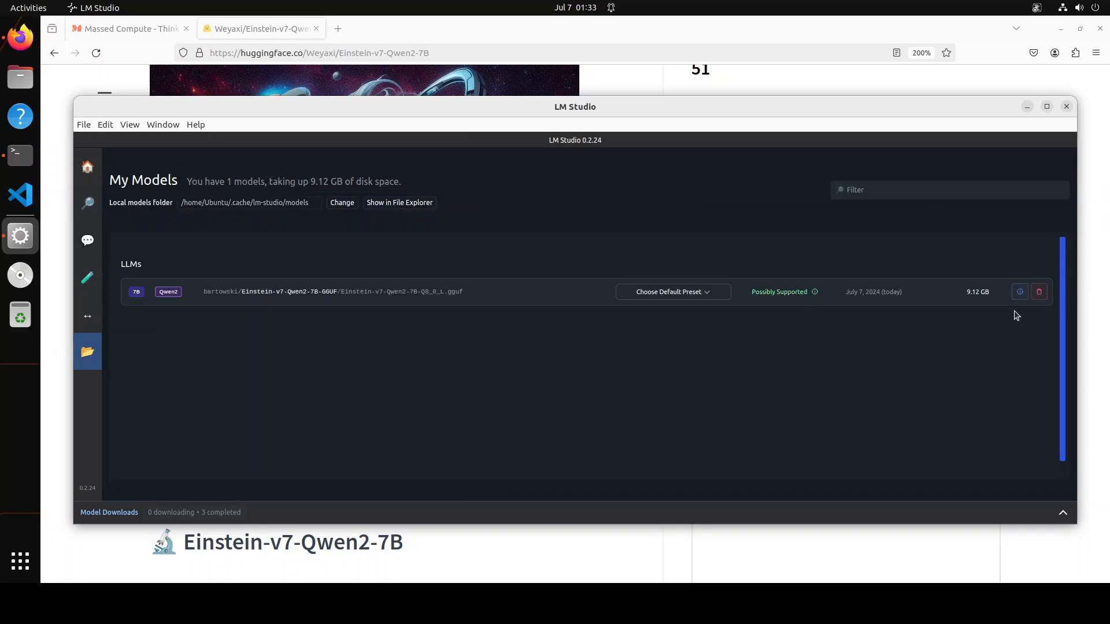
mouse_move(88, 241)
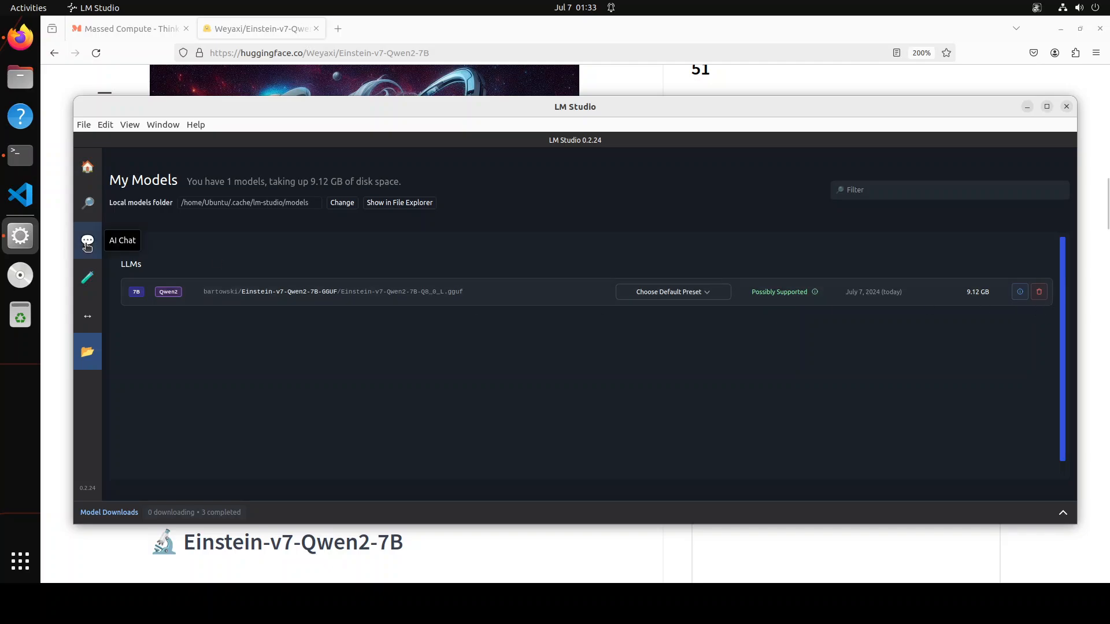
click(88, 241)
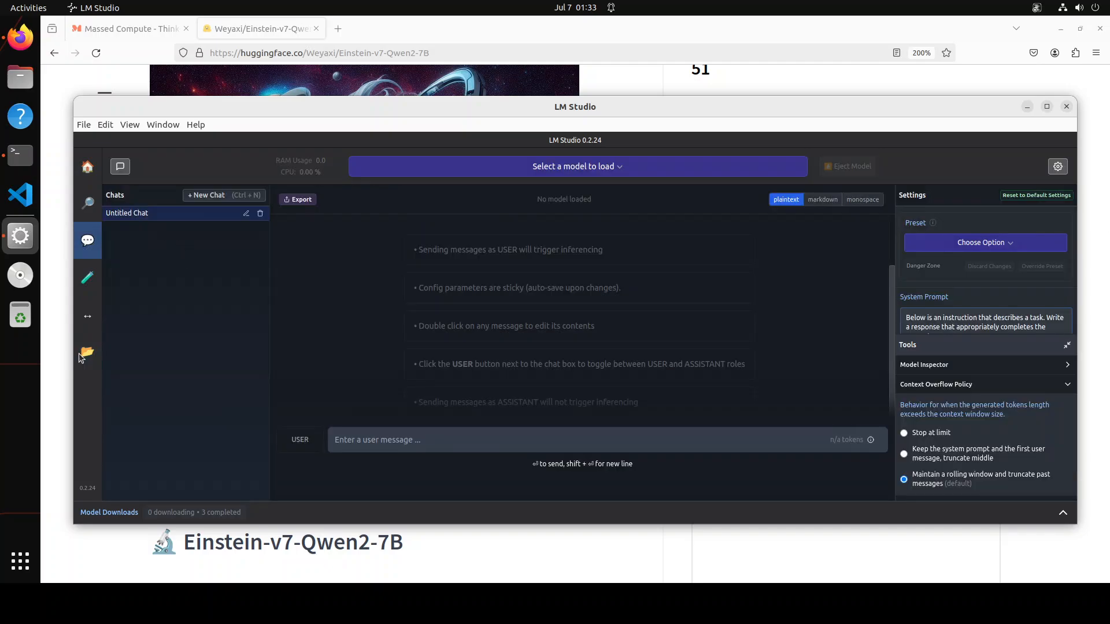
click(576, 166)
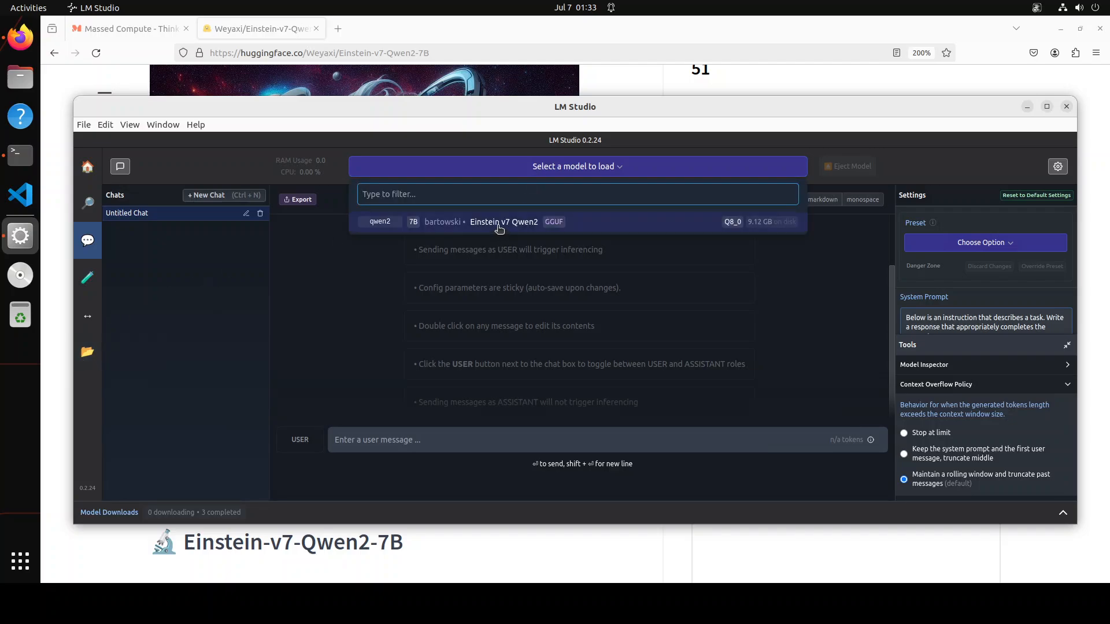
click(504, 221)
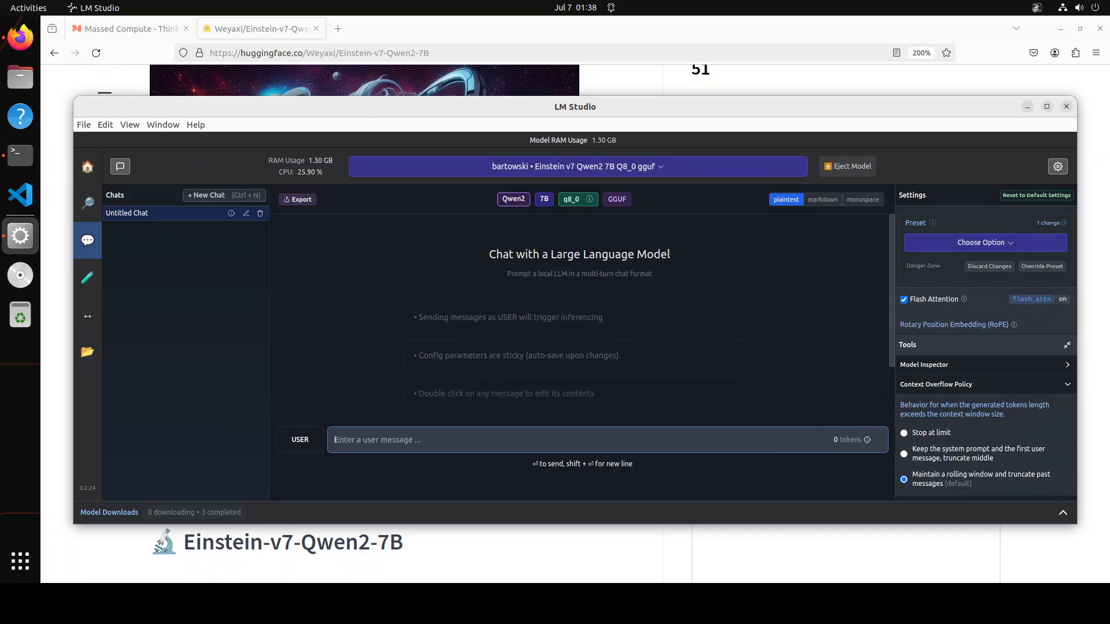
mouse_move(1014, 325)
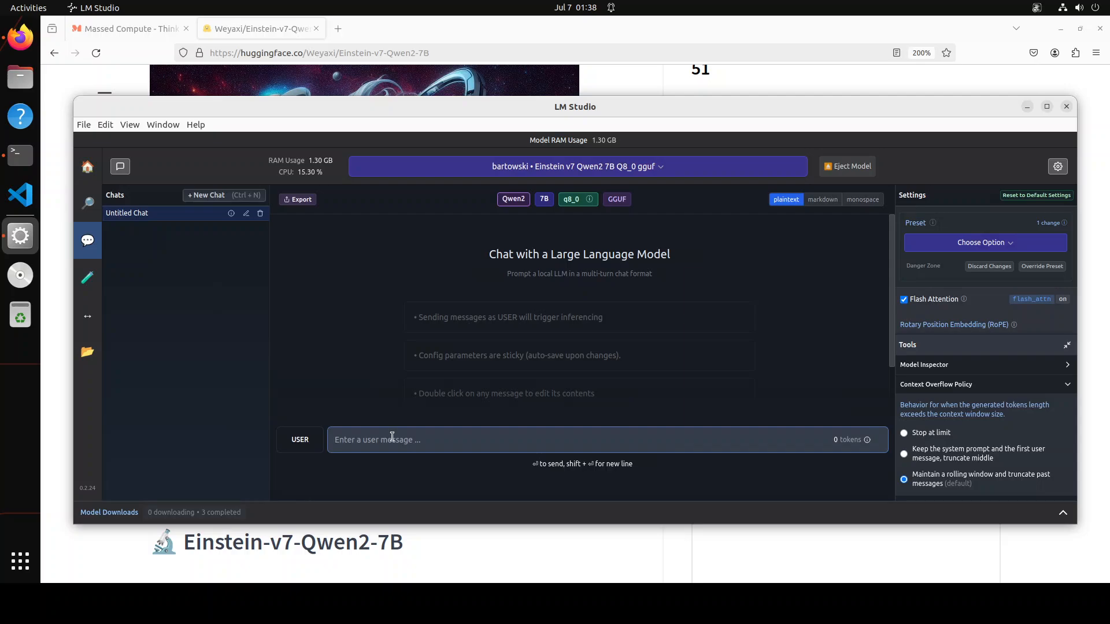
Ask for 10 sentences ending with the word beauty and scroll through the reply
text(Write 10 sentences ending with the word beauty.)
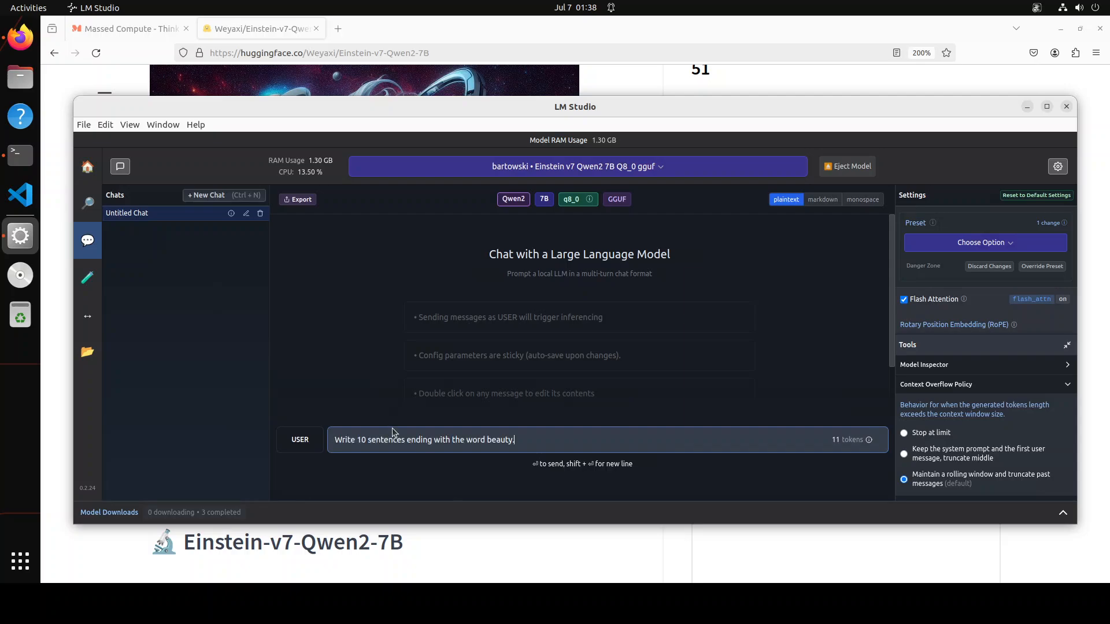
mouse_move(669, 376)
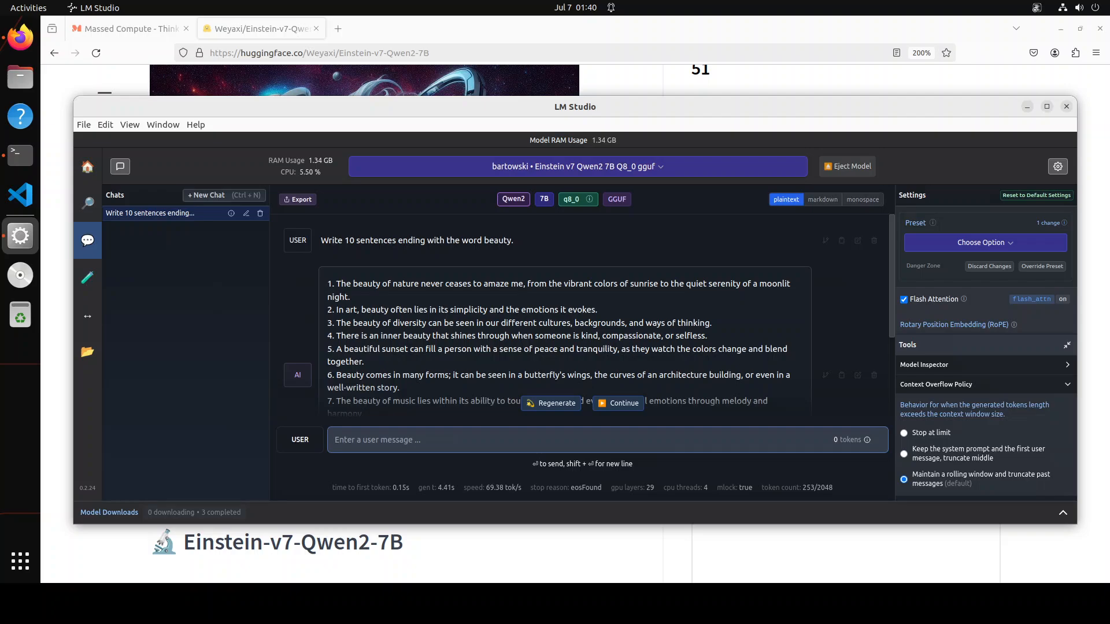
scroll(down, 3)
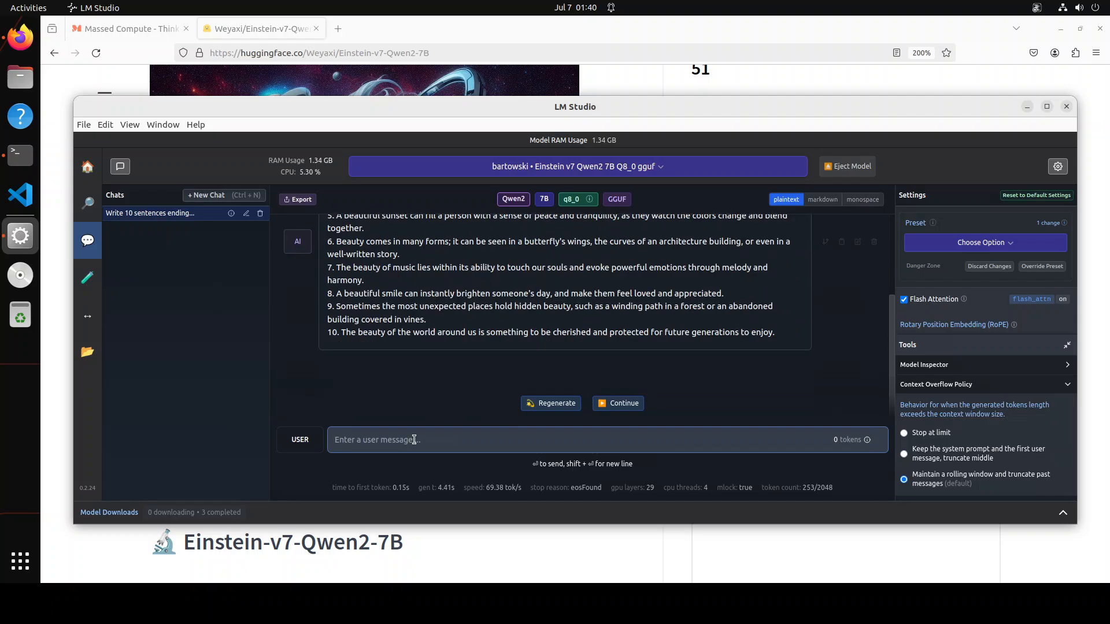
Enter the bat-and-ball riddle ($1.10 total, bat $1.00 more) in the message box
text(A bat and a ball together cost $1.10. The bat costs $1.00 more than the ball. How much does the ball cost?)
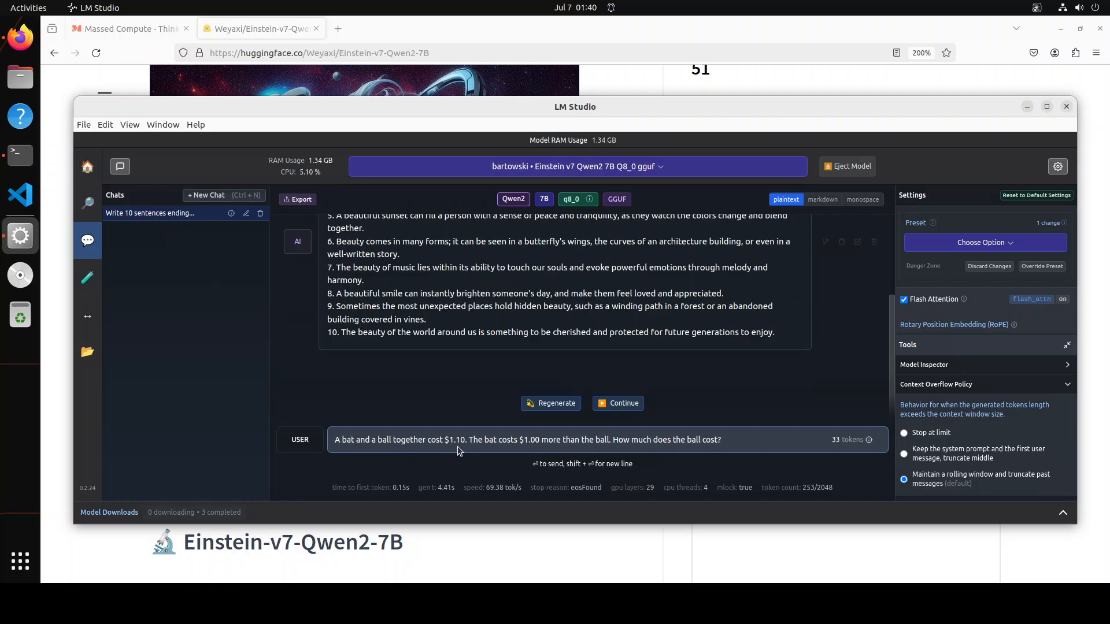
mouse_move(500, 455)
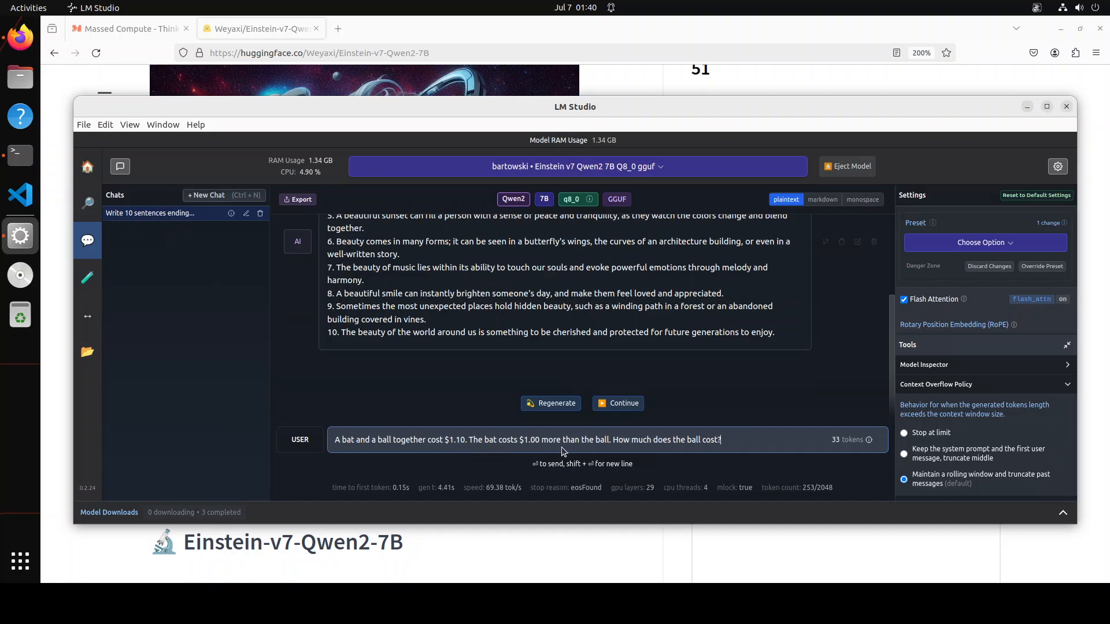
mouse_move(734, 454)
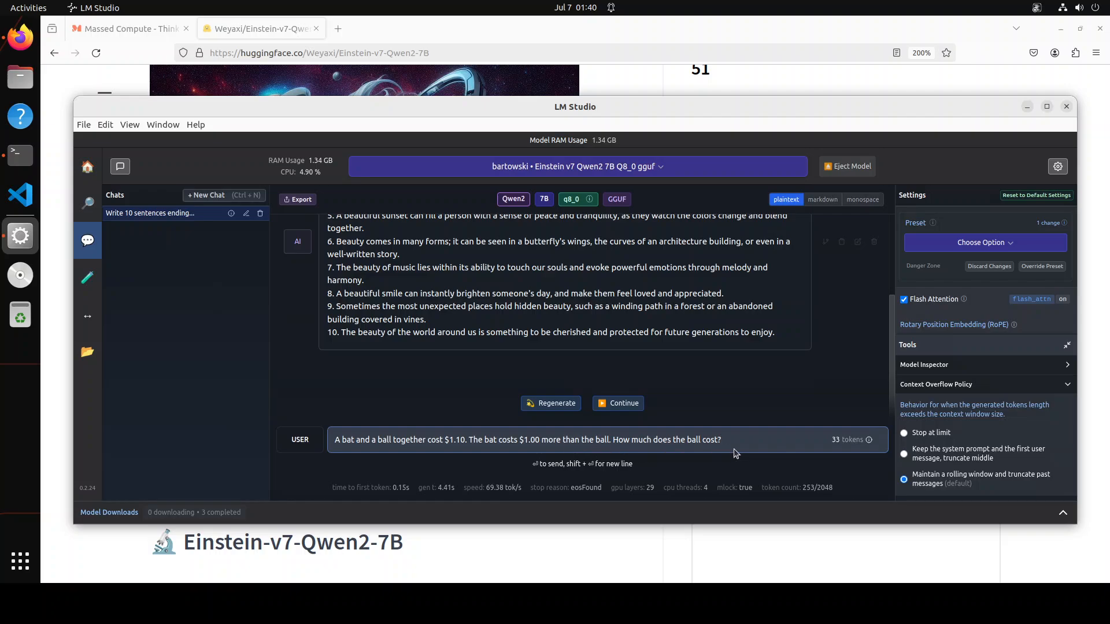
mouse_move(739, 439)
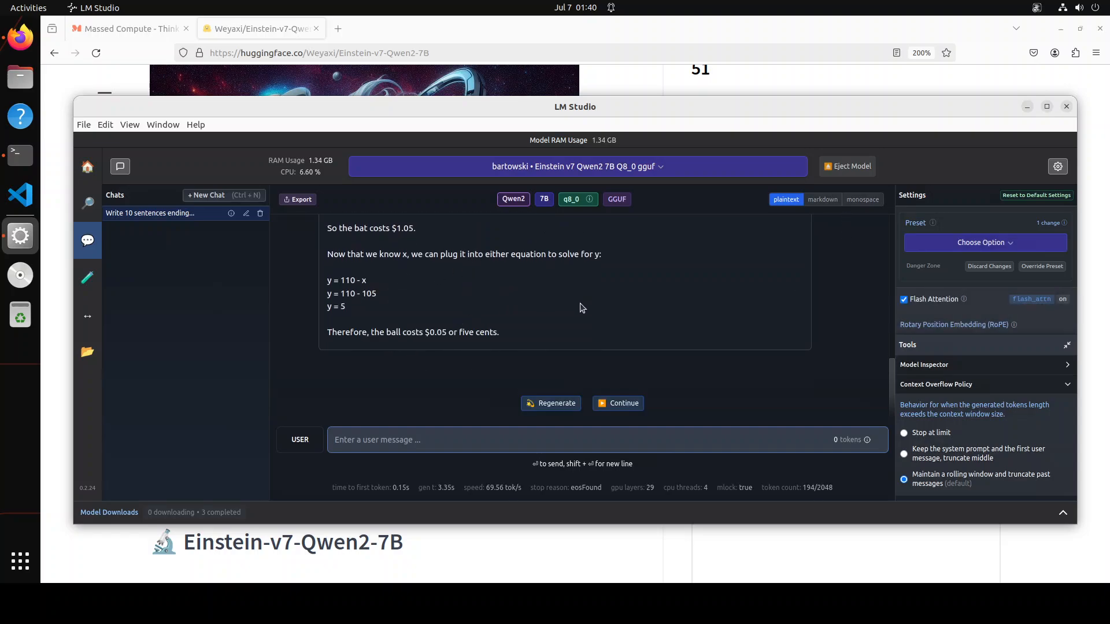
mouse_move(561, 339)
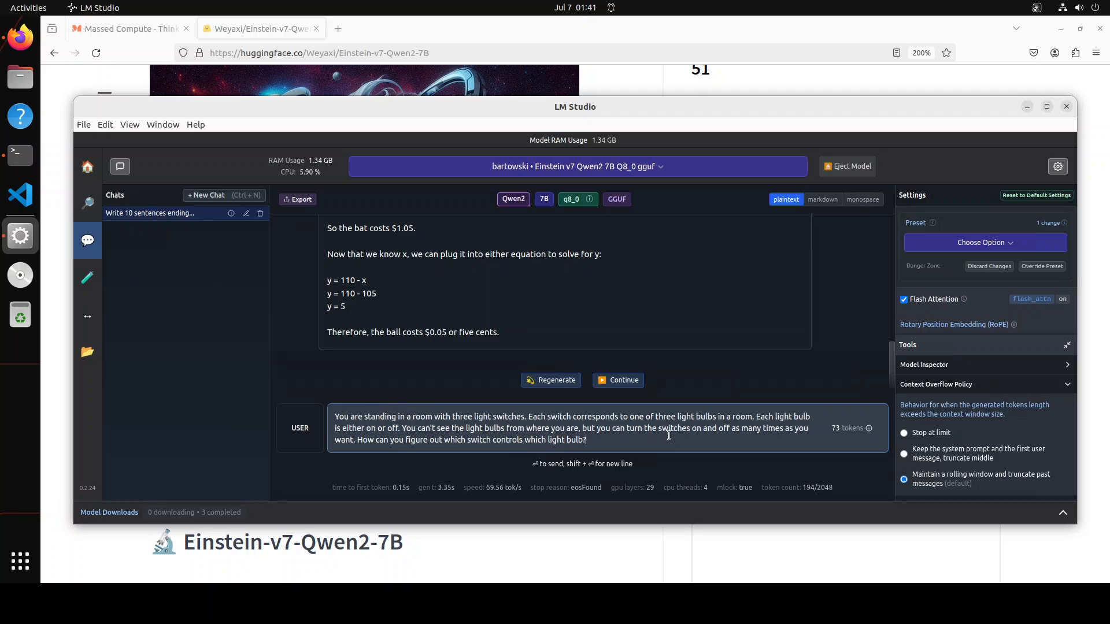
mouse_move(672, 442)
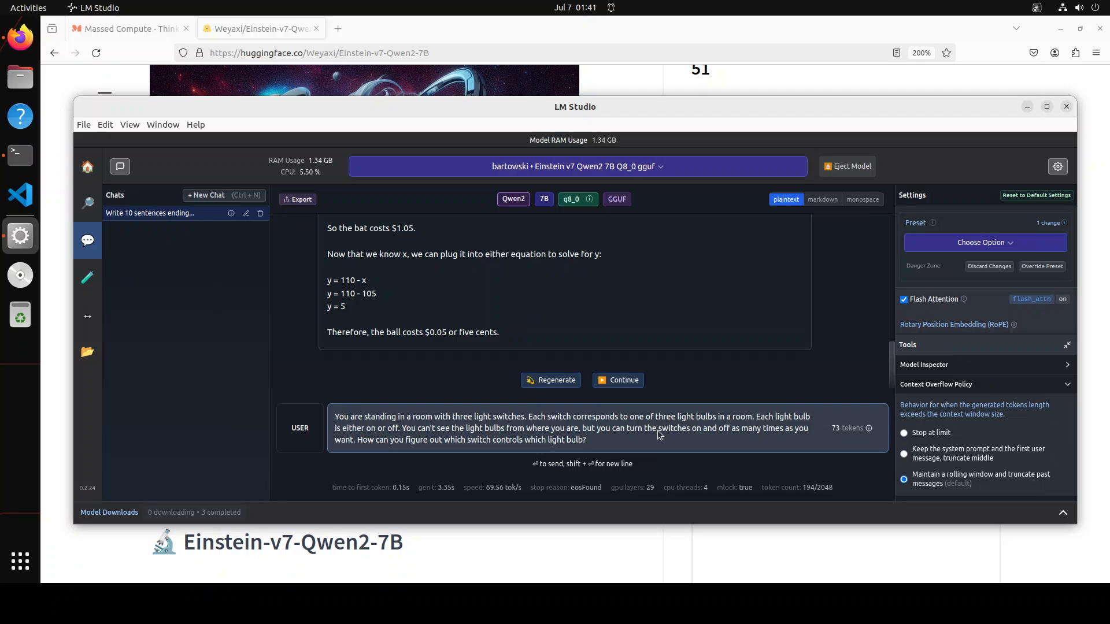
Send the three light switches puzzle and scroll through the step-by-step solution
click(618, 381)
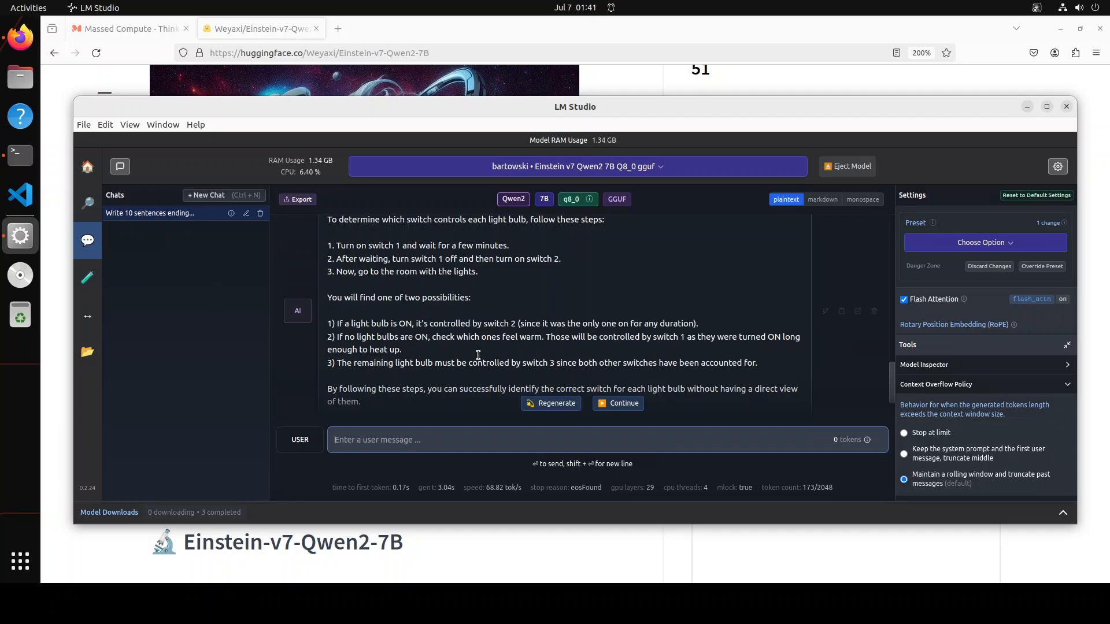
mouse_move(473, 356)
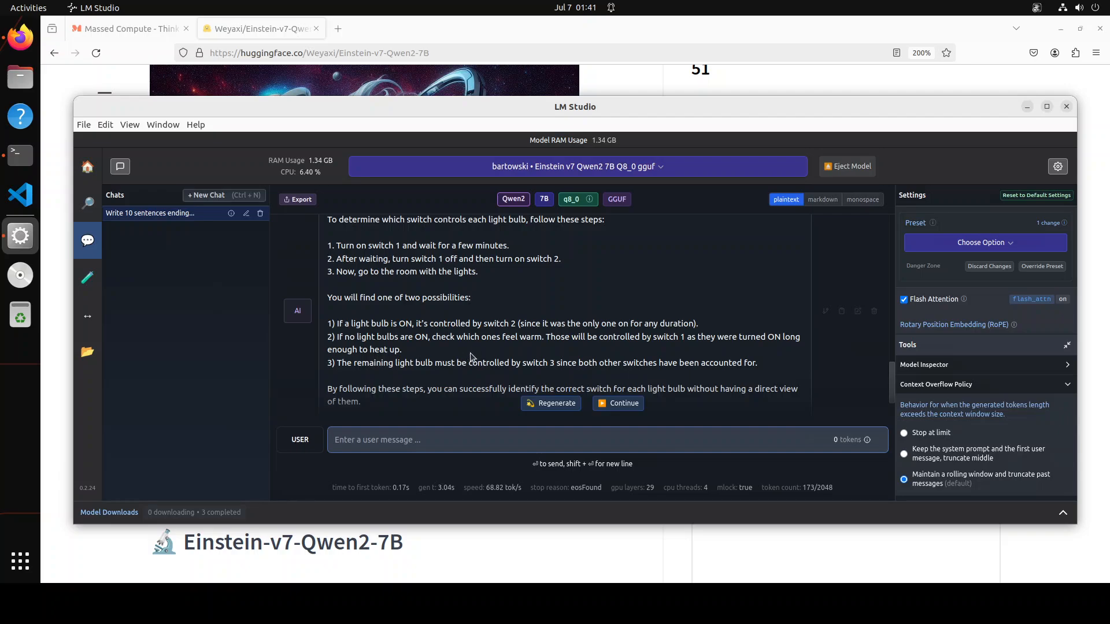
scroll(down, 3)
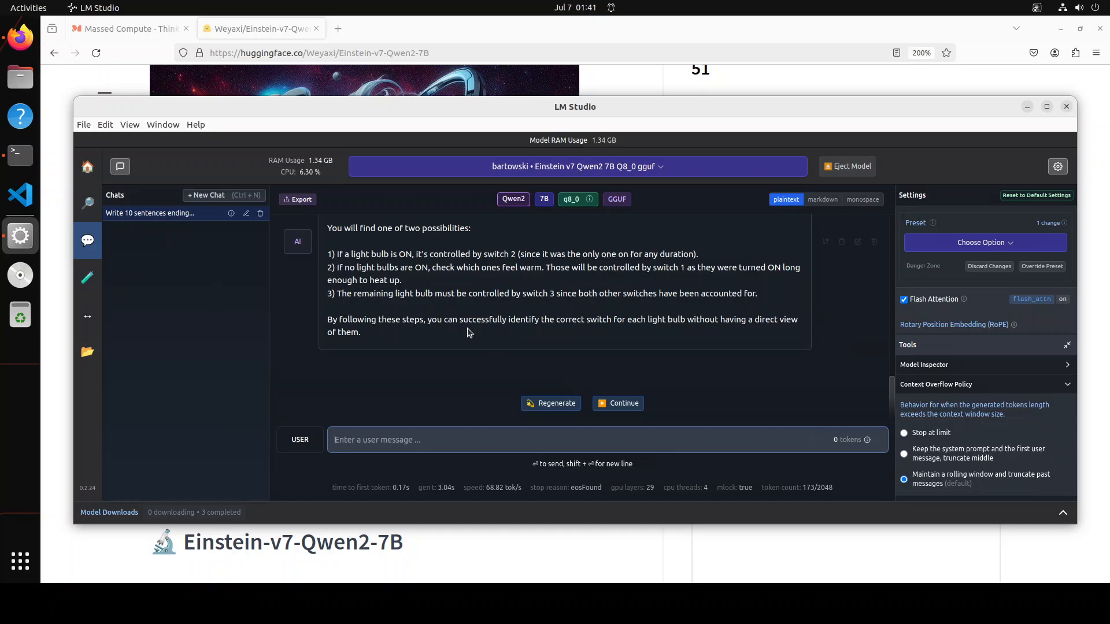
mouse_move(19, 314)
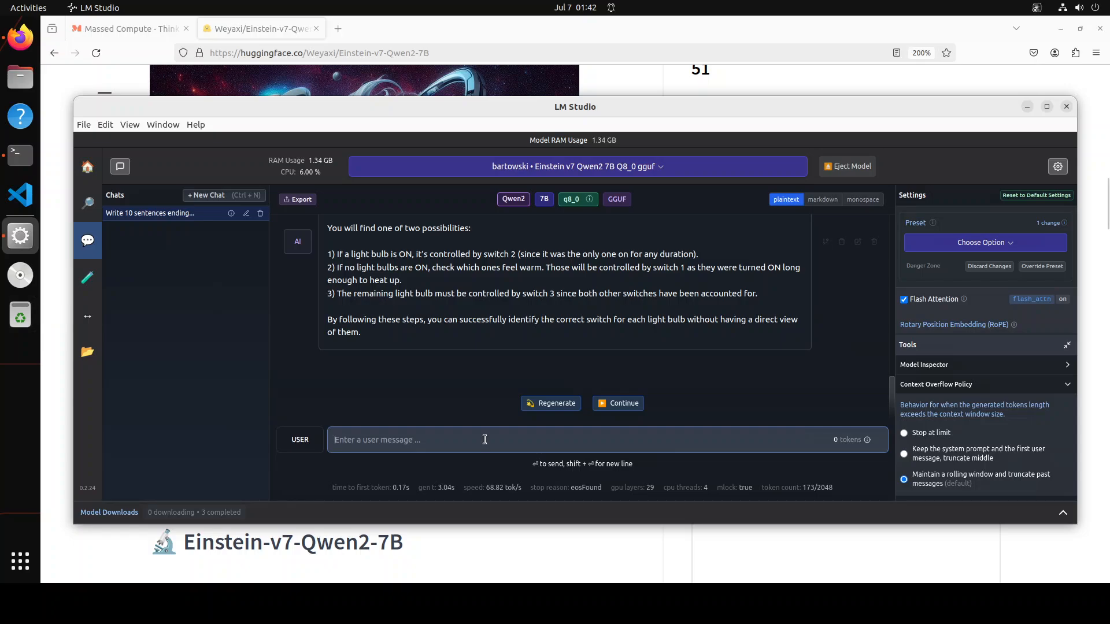
Send the two-prisoners scenario and read why both prisoners end up confessing
text(Two prisoners, A and B, are arrested and put in separate cells. They each have two options: to confess or to remain silent. What should the prisoners do?)
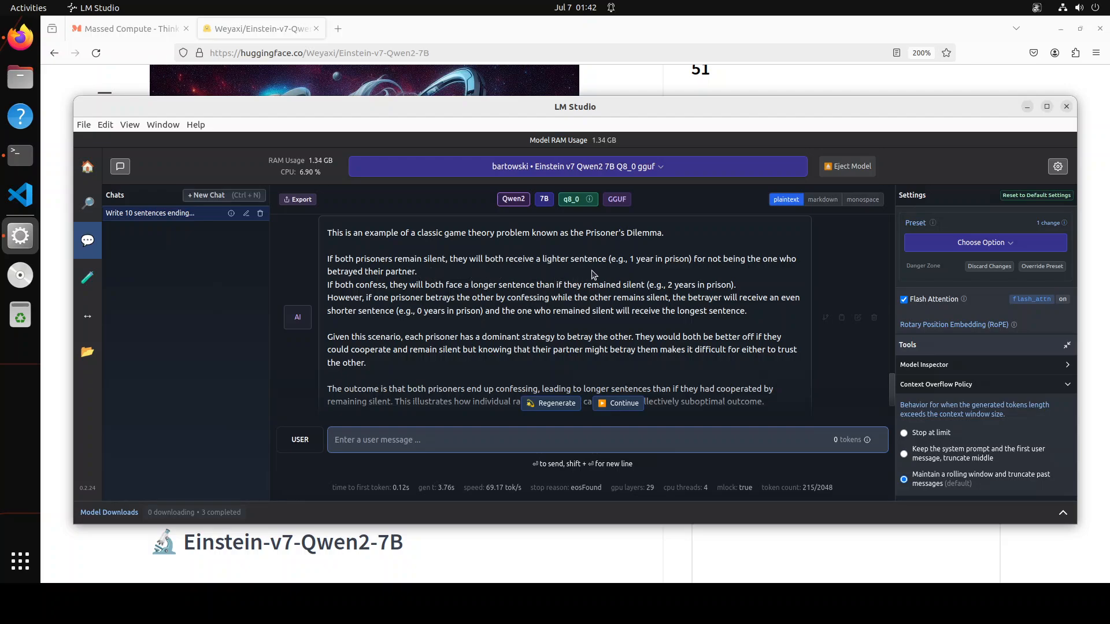
mouse_move(451, 296)
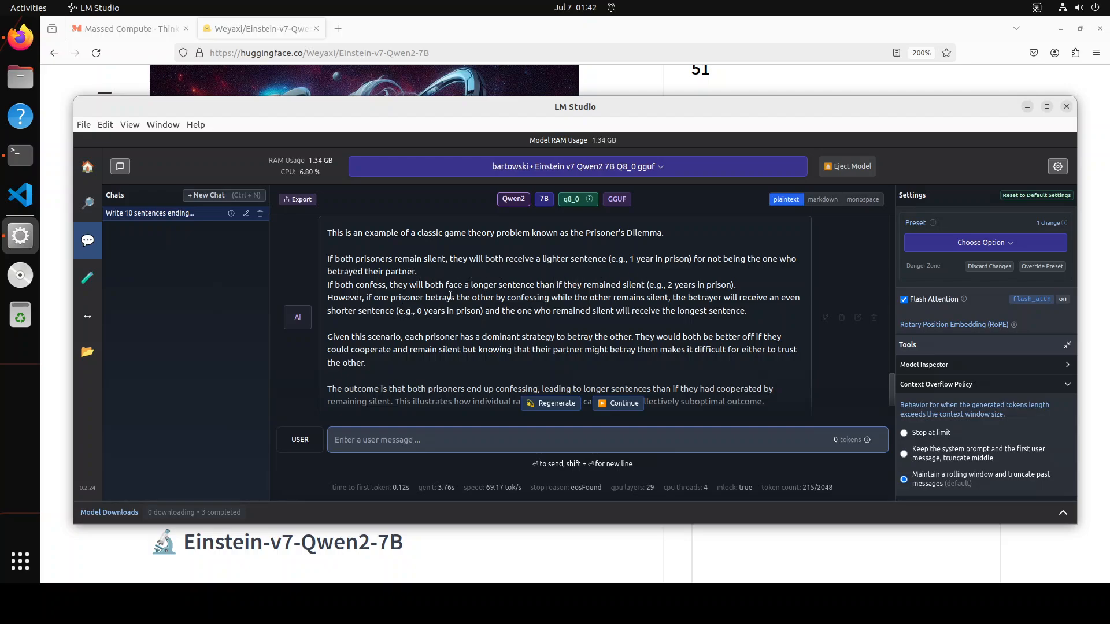
mouse_move(614, 297)
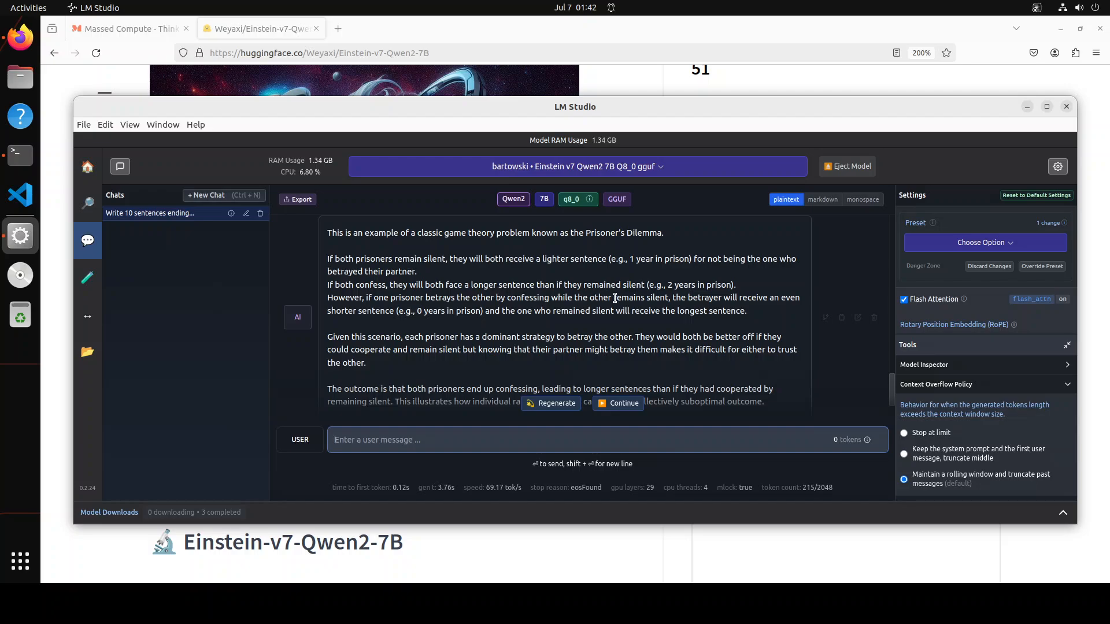
scroll(down, 3)
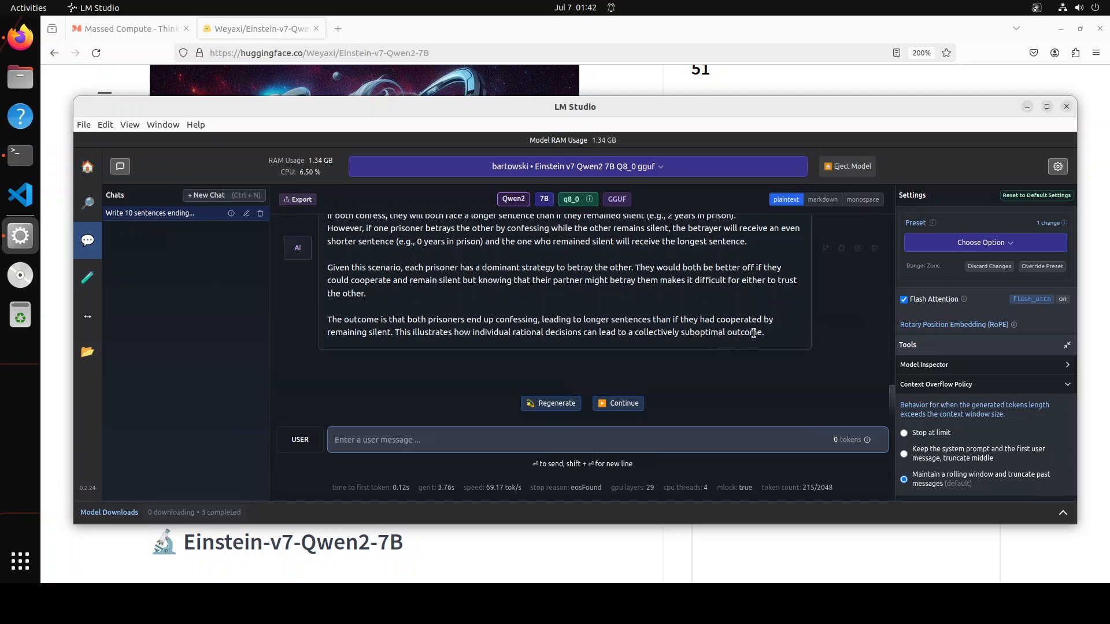
mouse_move(87, 316)
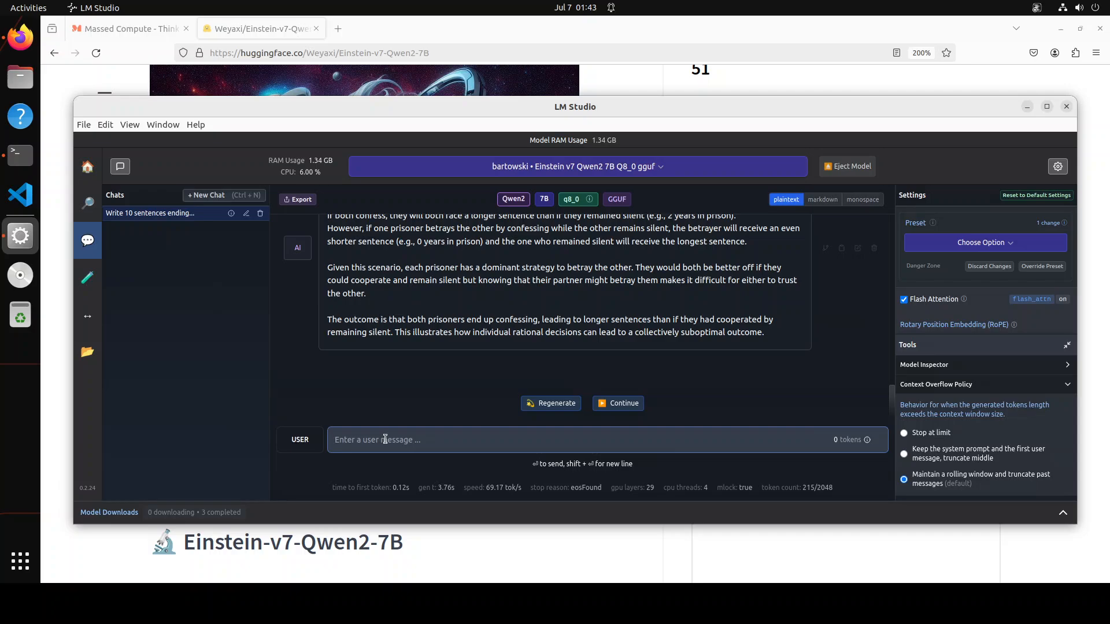
Ask the model to evaluate 25 - 4 * 2 + 3, then request a Mandelbrot Python script
text(Two prisoners, A and B, are arrested and put in separate cells. They each have two options: to confess or to remain silent. What should the prisoners do?)
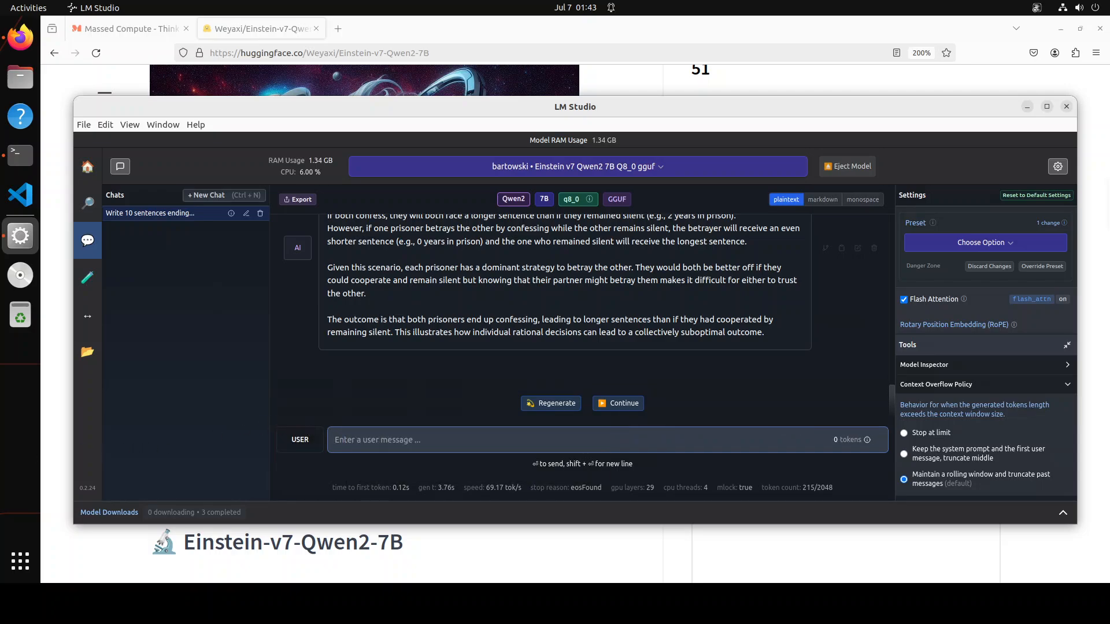
text(25 - 4 * 2 + 3 = ?)
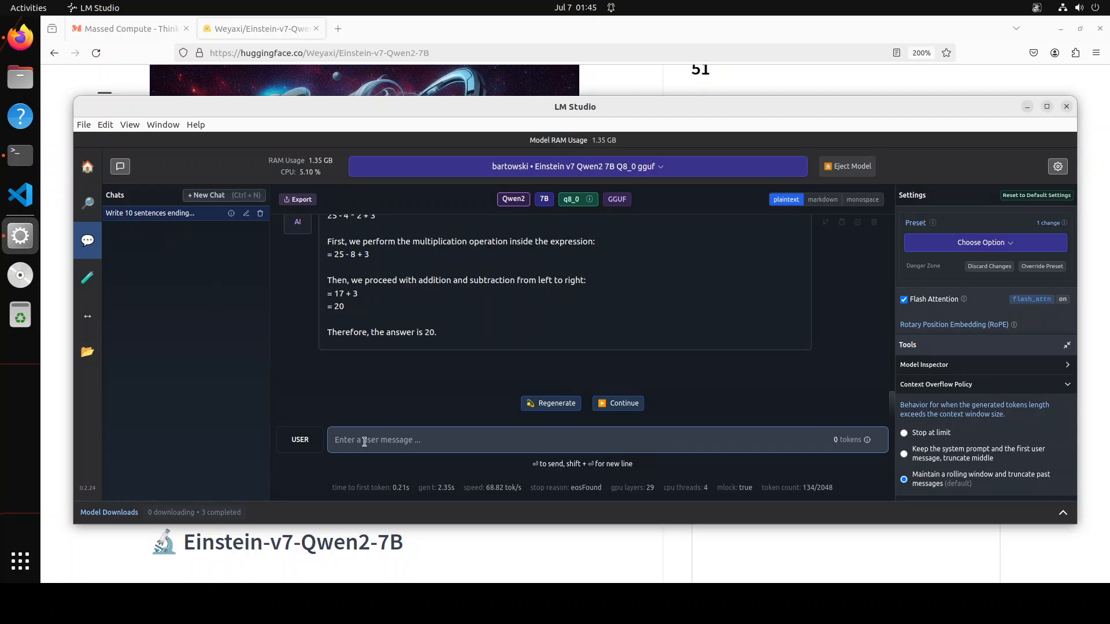
text(Show me a python script that draws the mandelbrot set.)
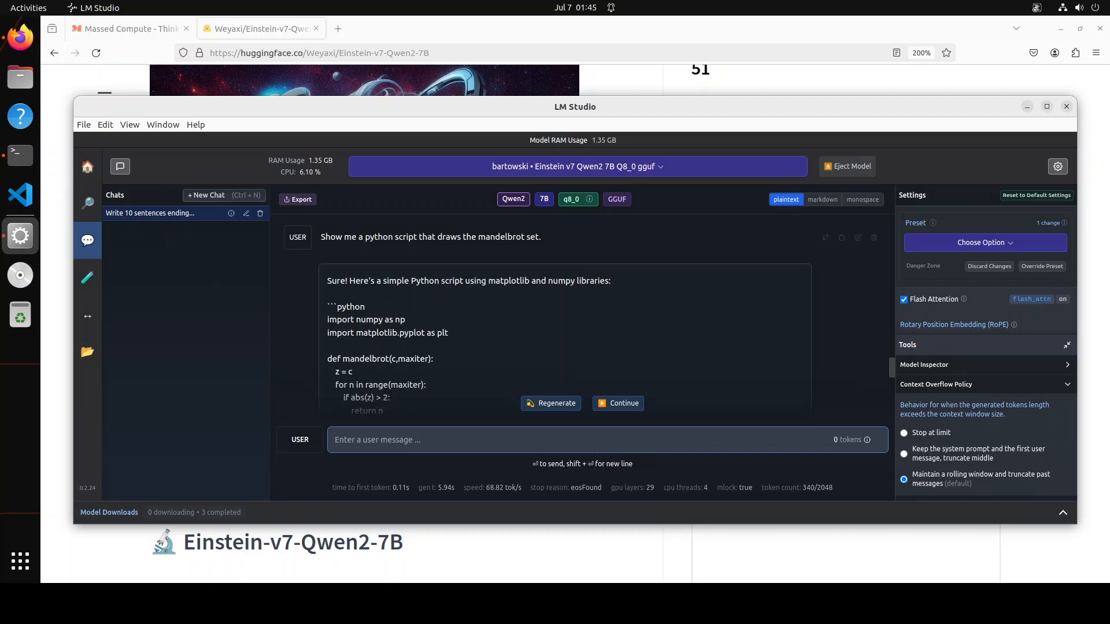
Scroll through the model's Mandelbrot set Python script reply
scroll(down, 3)
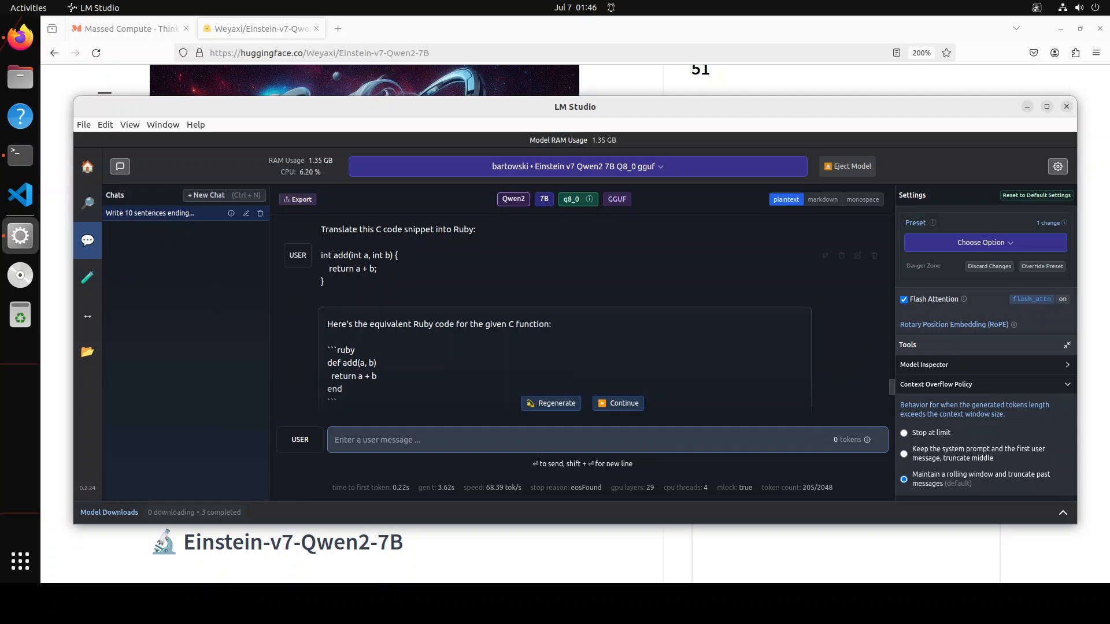
Scroll through the model's Ruby def add(a, b) translation of the C function
scroll(down, 3)
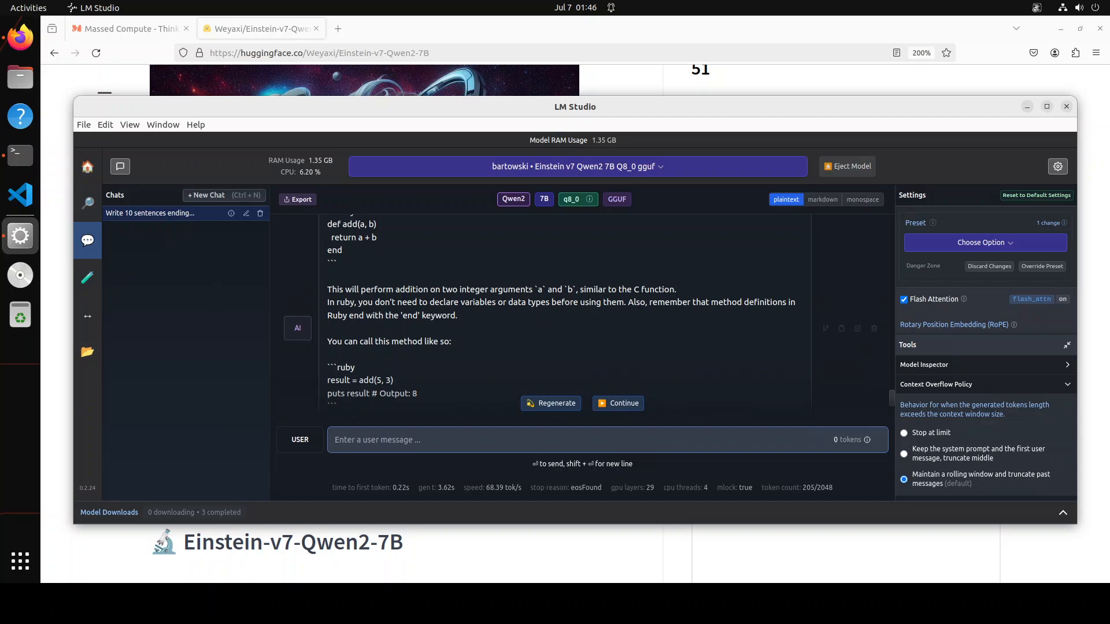
scroll(down, 3)
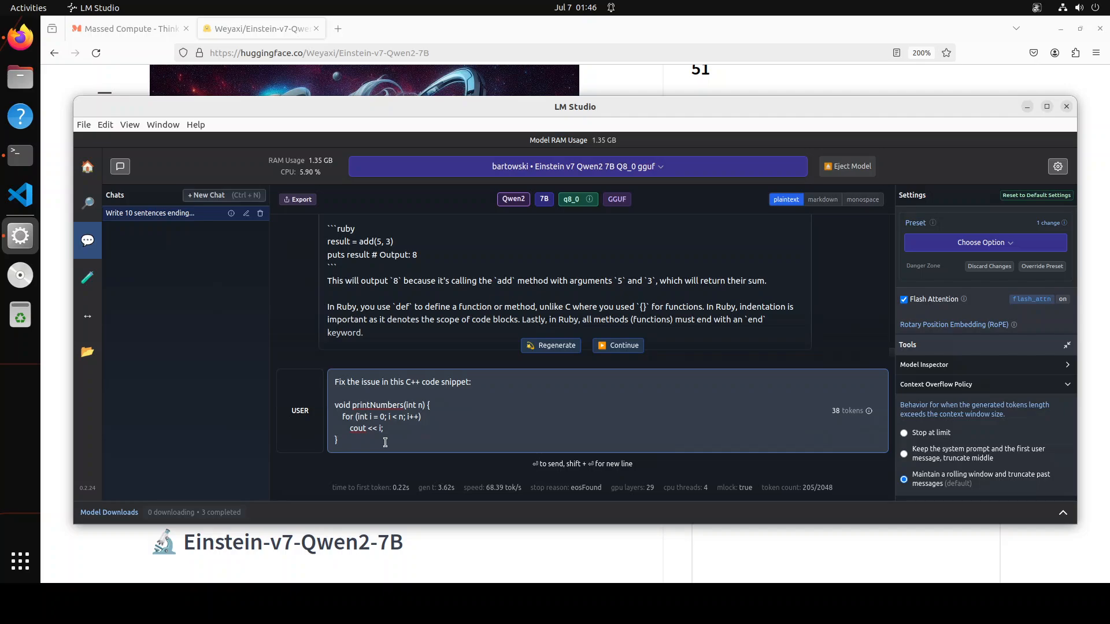
Send the printNumbers C++ fix request and get a corrected version using endl
key(Return)
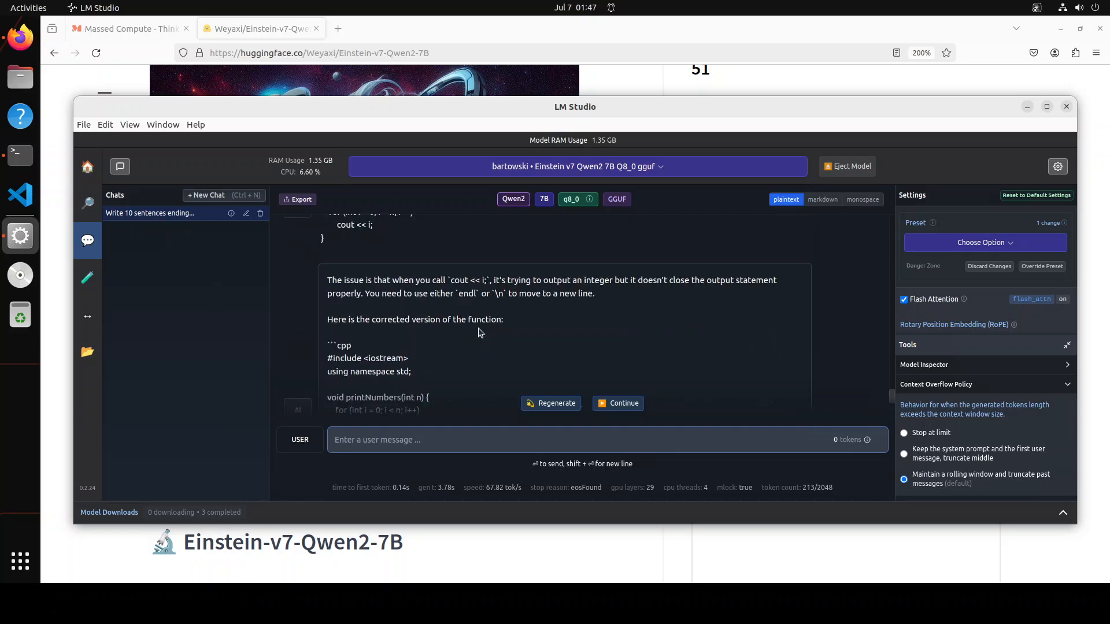
mouse_move(372, 368)
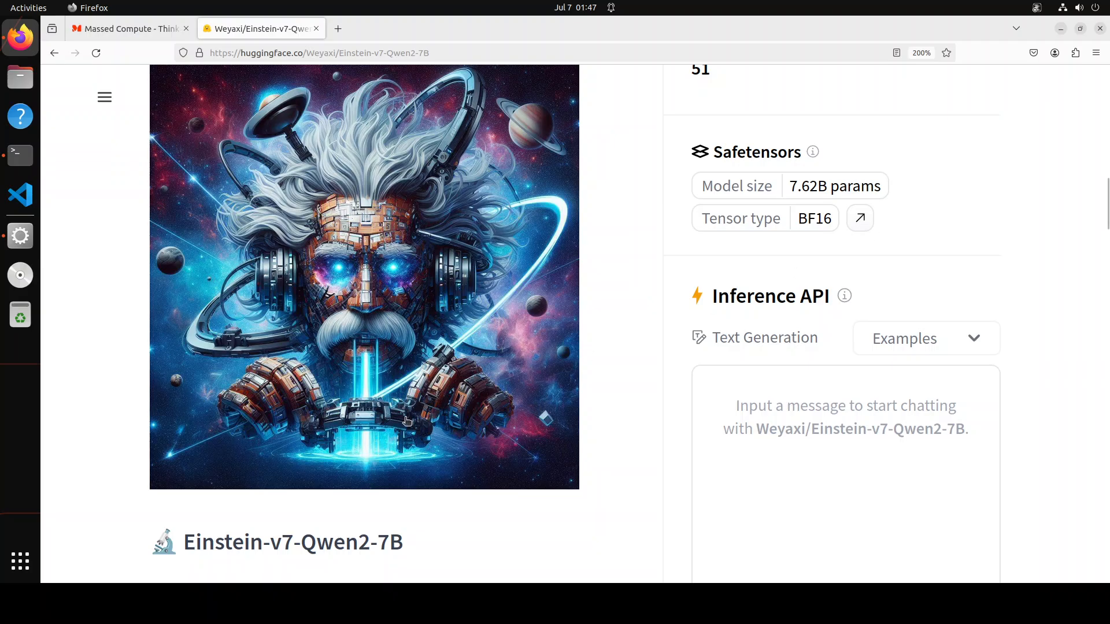
mouse_move(20, 562)
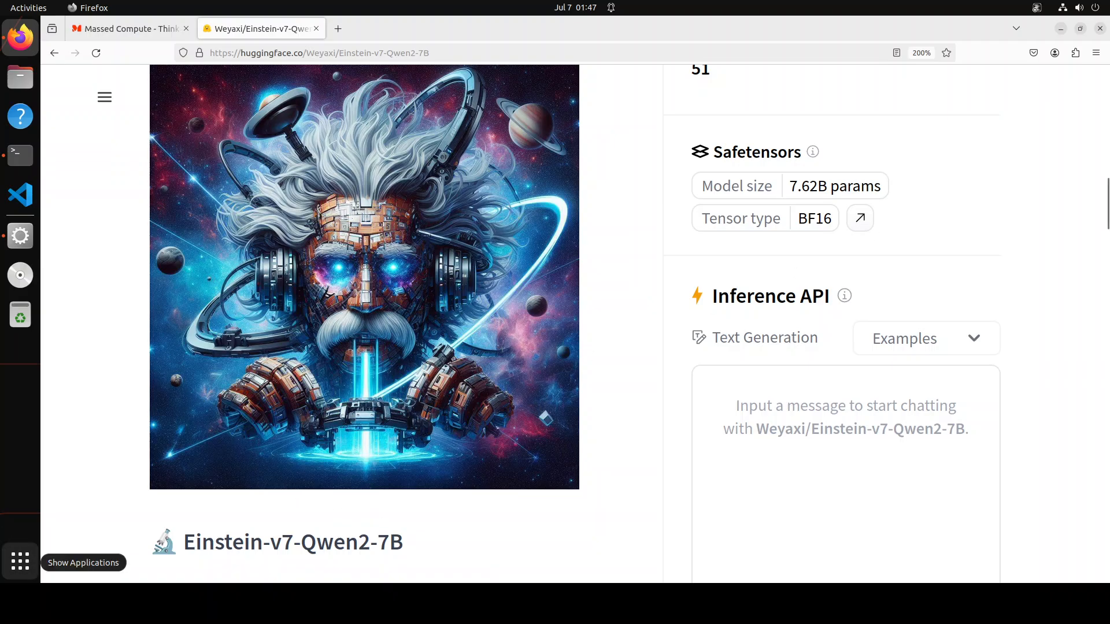